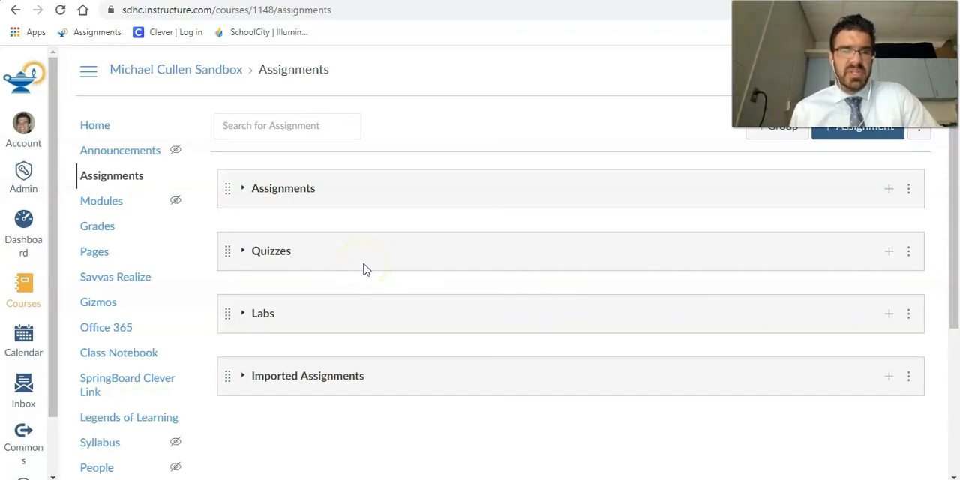
mouse_move(366, 268)
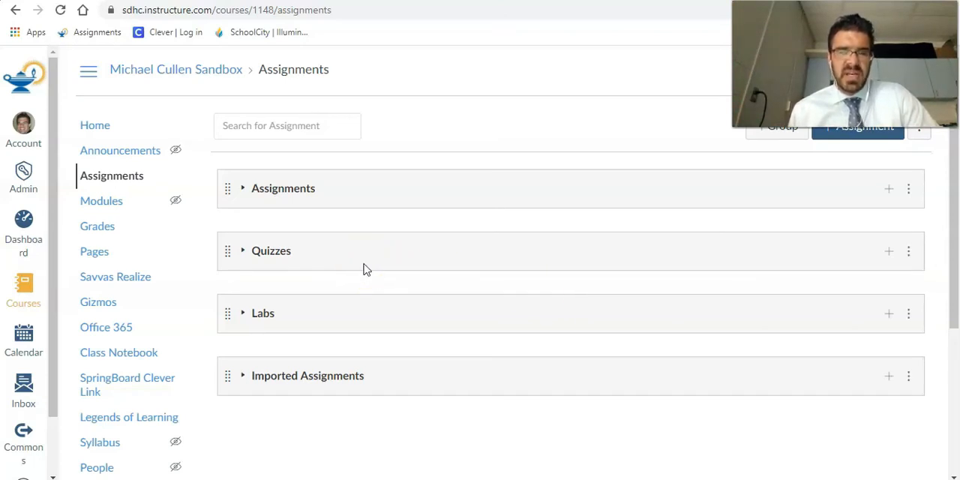
mouse_move(293, 251)
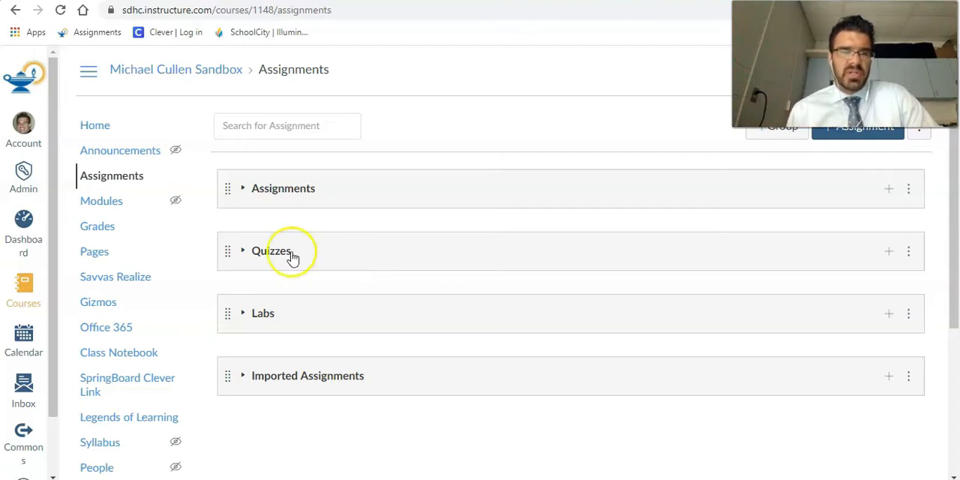
mouse_move(120, 175)
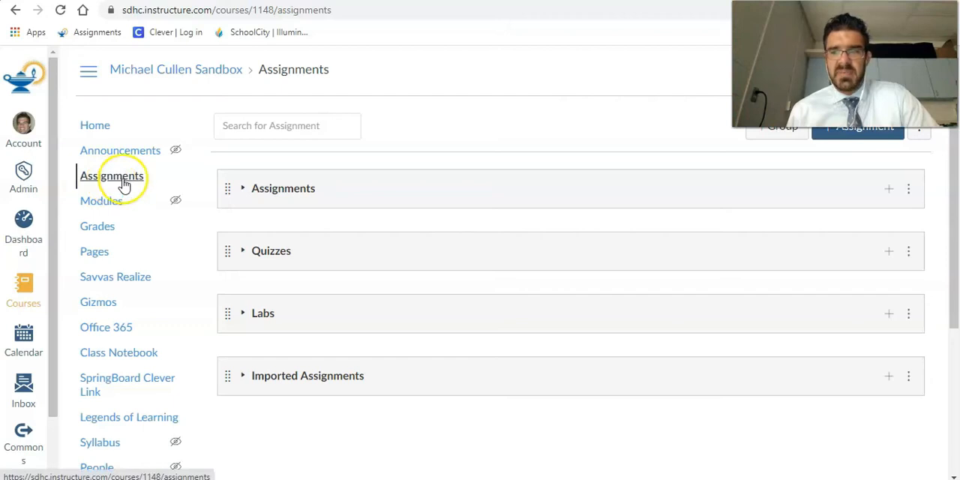
mouse_move(858, 126)
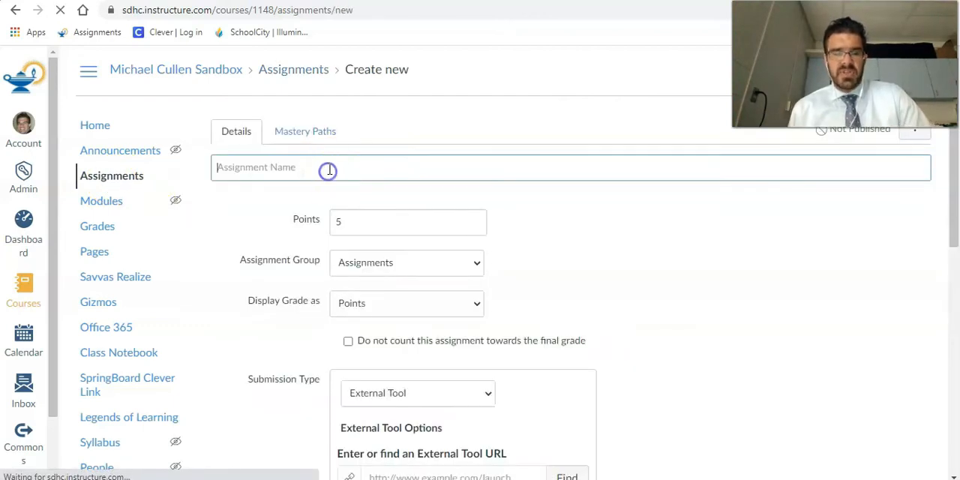
Name the new assignment 'Savvas', keeping 5 points and External Tool submission.
type("Savvas")
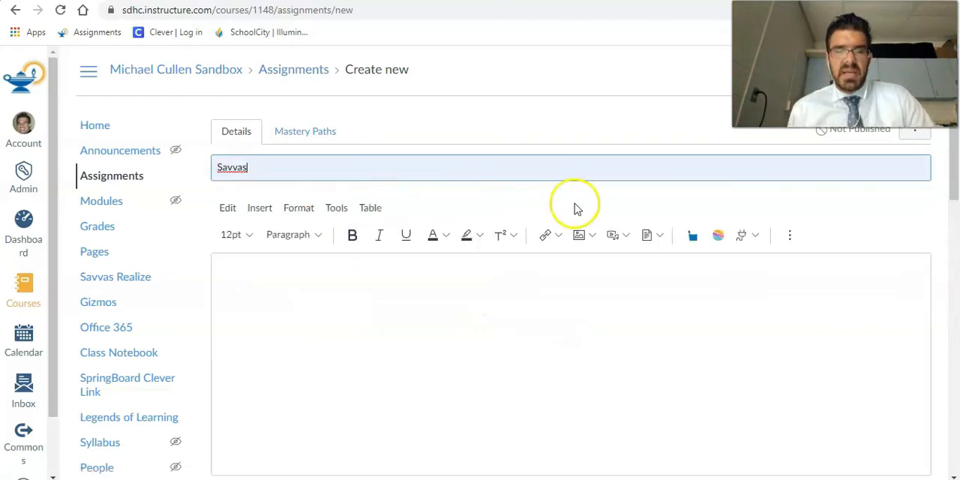
scroll("down", 3)
type("5")
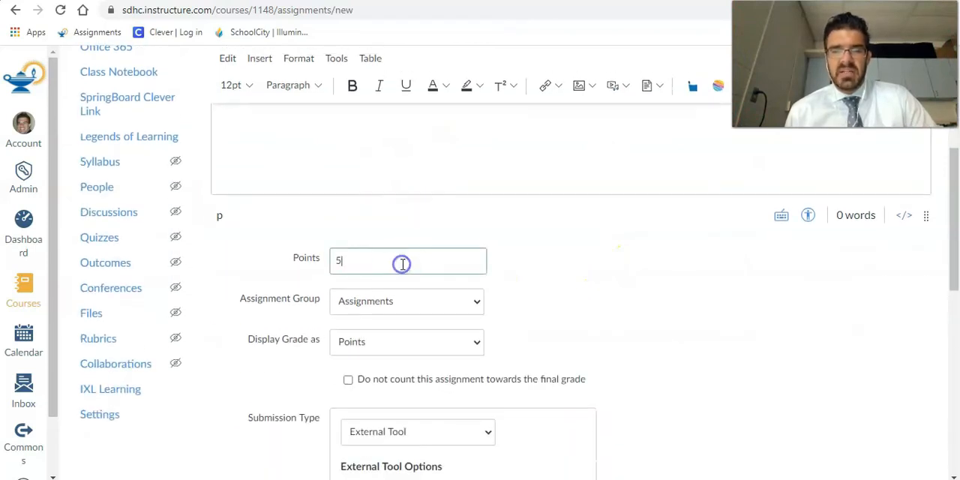
scroll("down", 3)
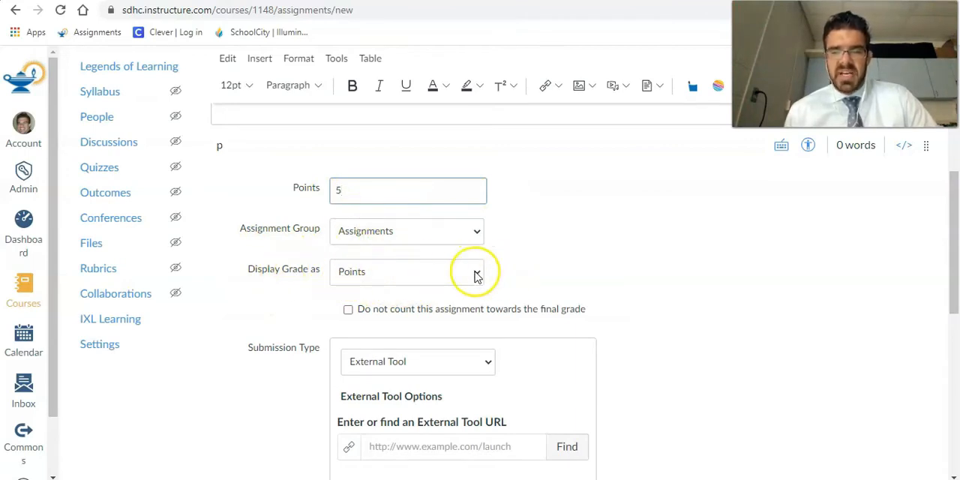
scroll("down", 3)
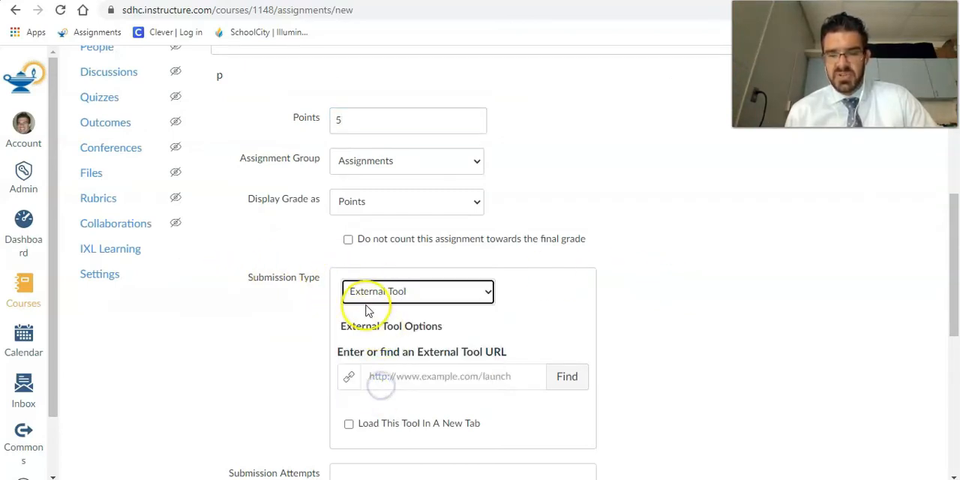
scroll("down", 3)
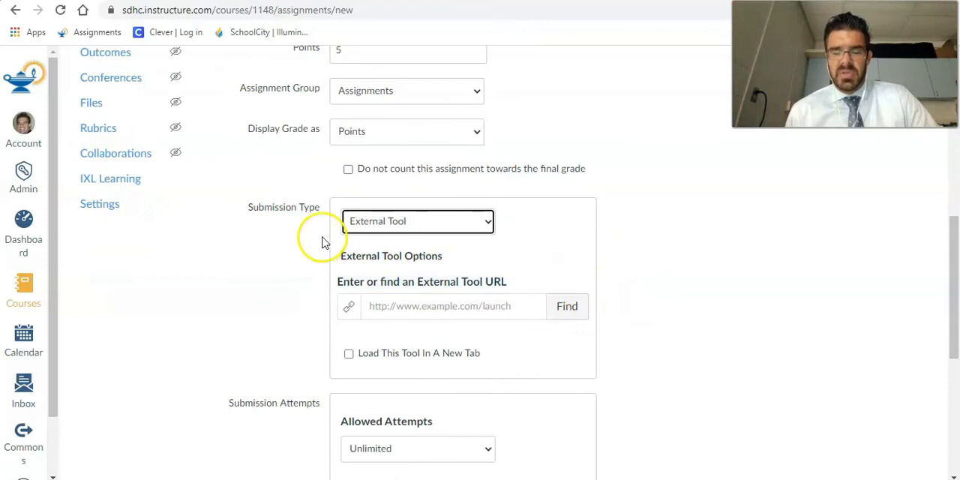
mouse_move(450, 229)
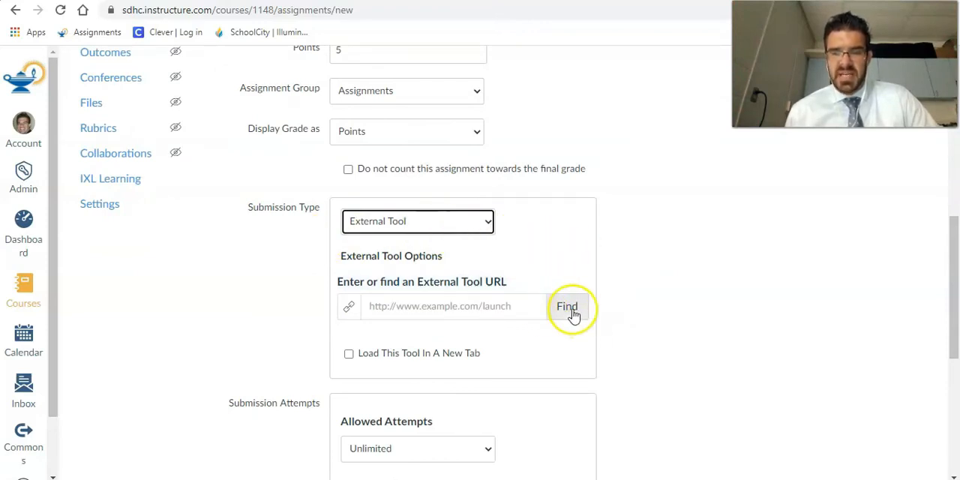
Find and select Realize Course Connect from the external tools list.
left_click(567, 306)
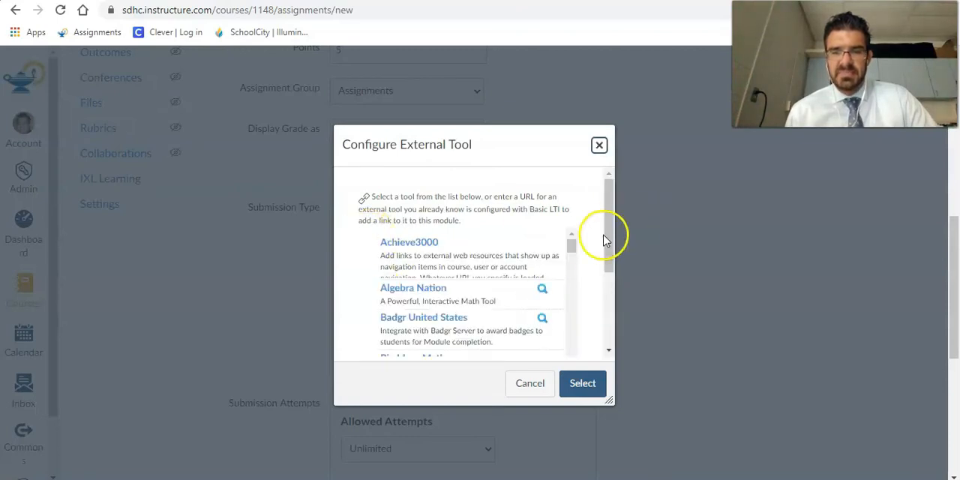
scroll("down", 3)
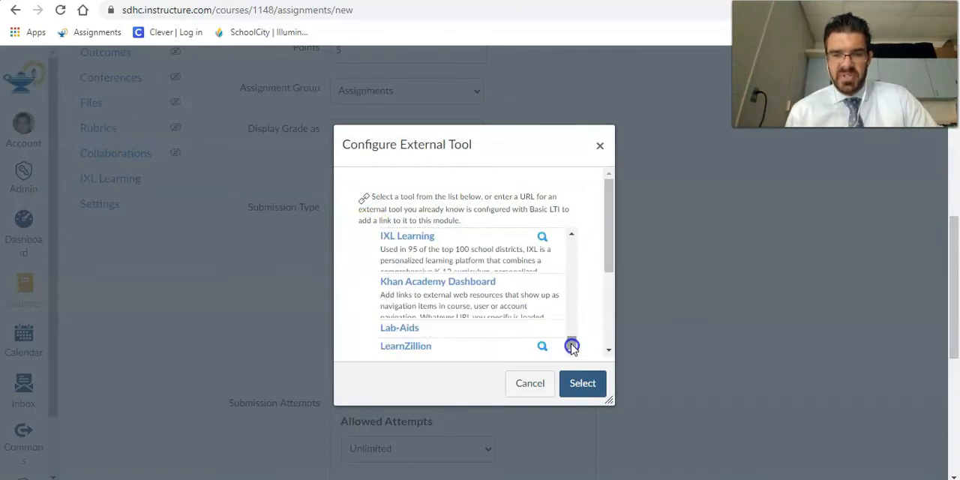
scroll("down", 3)
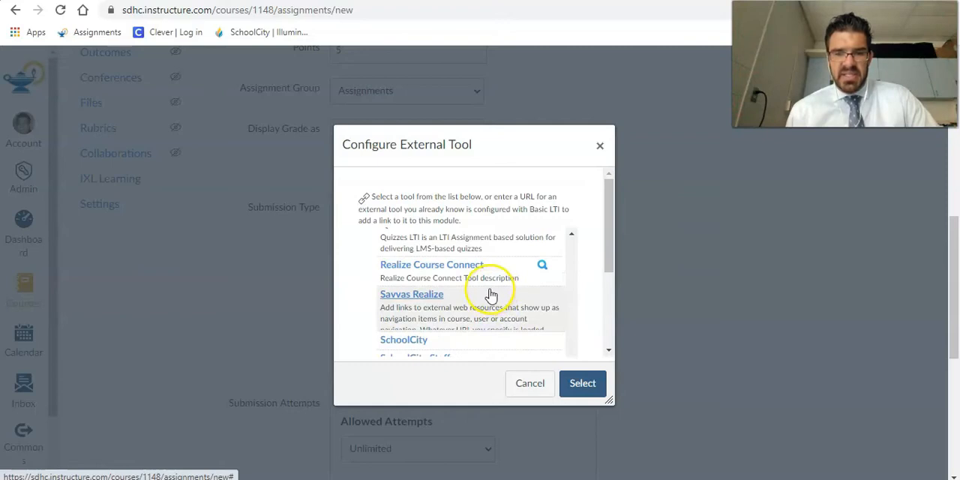
mouse_move(469, 270)
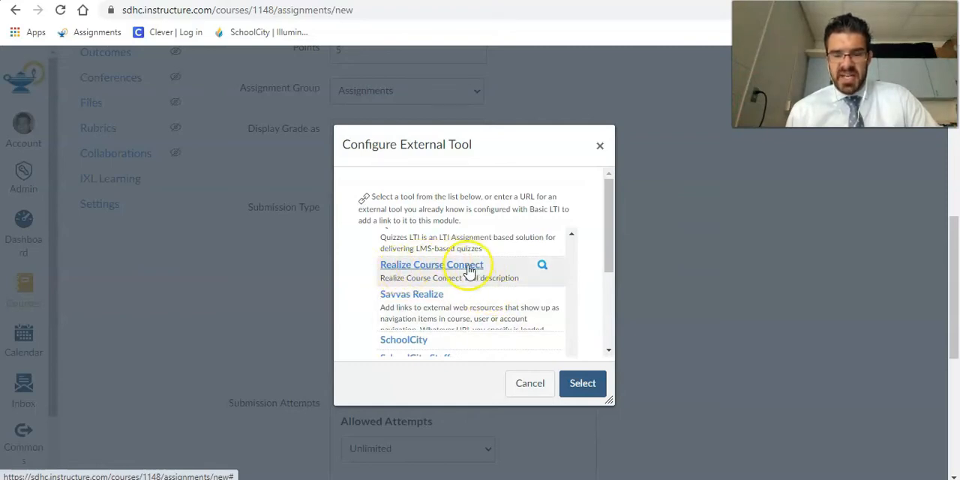
mouse_move(462, 300)
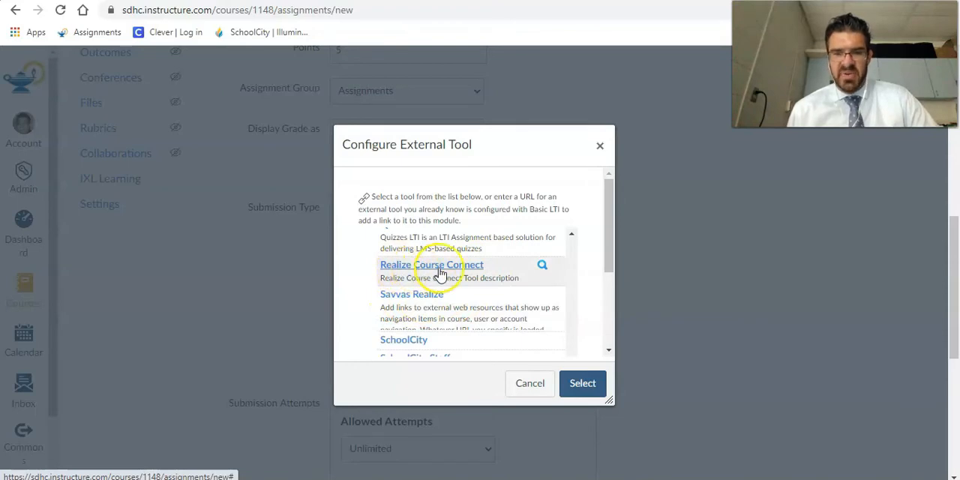
left_click(582, 383)
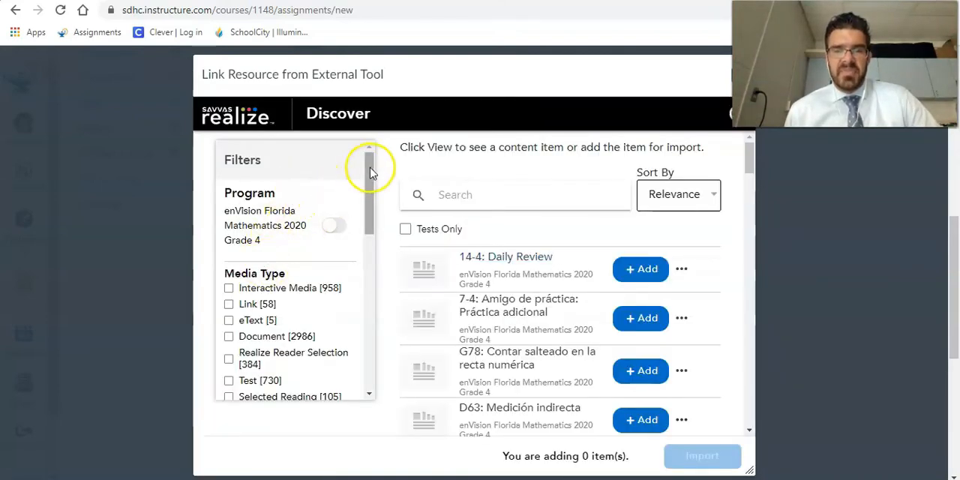
mouse_move(315, 206)
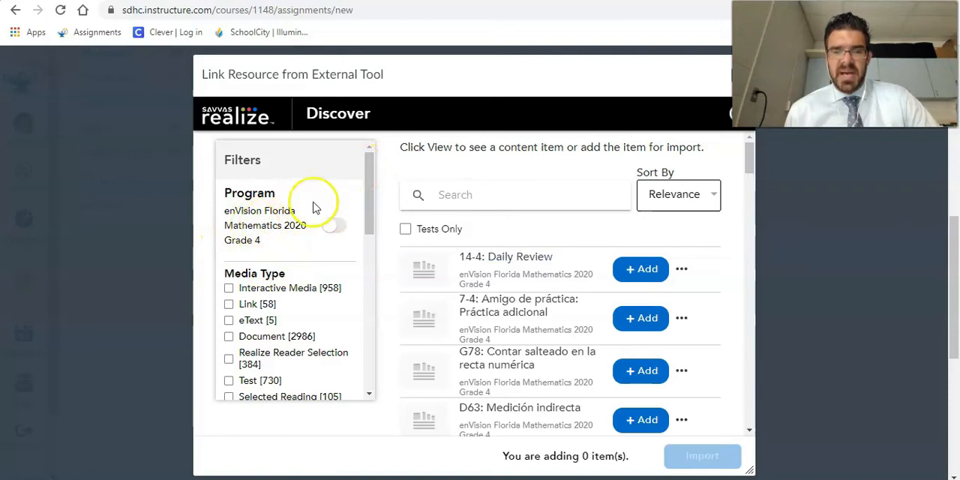
Filter Savvas Realize to Interactive Media and add the 1-4: Solve & Share activity.
scroll("down", 3)
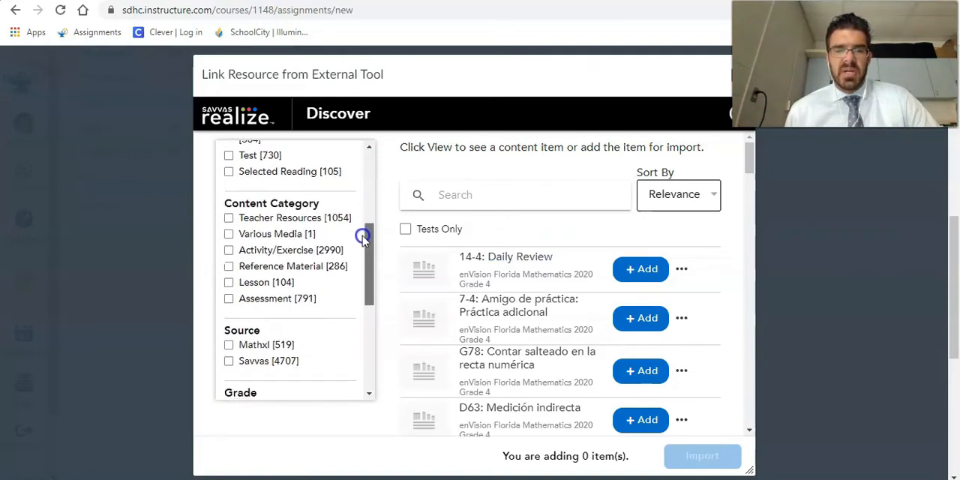
scroll("up", 3)
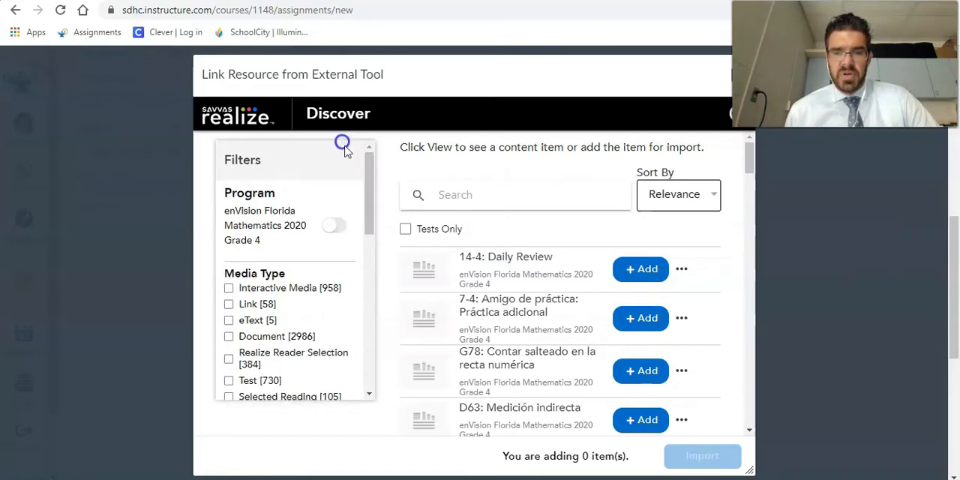
mouse_move(417, 315)
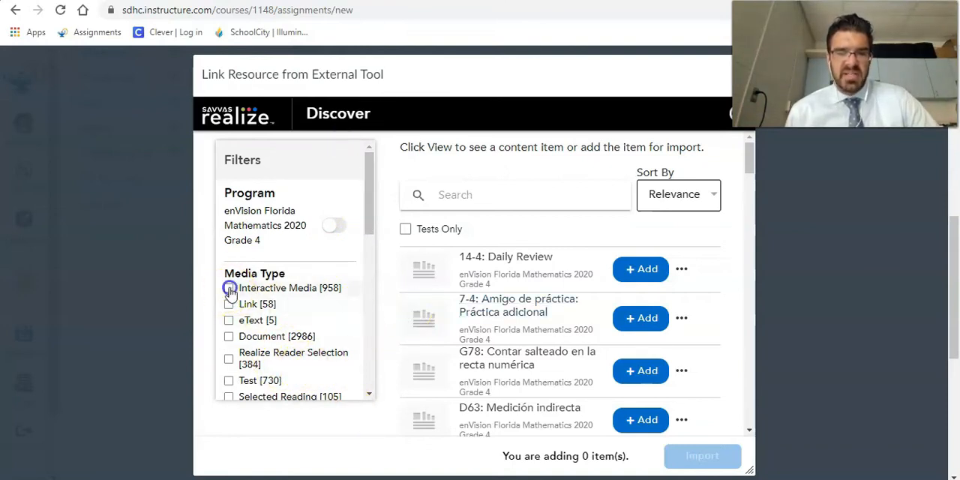
left_click(229, 288)
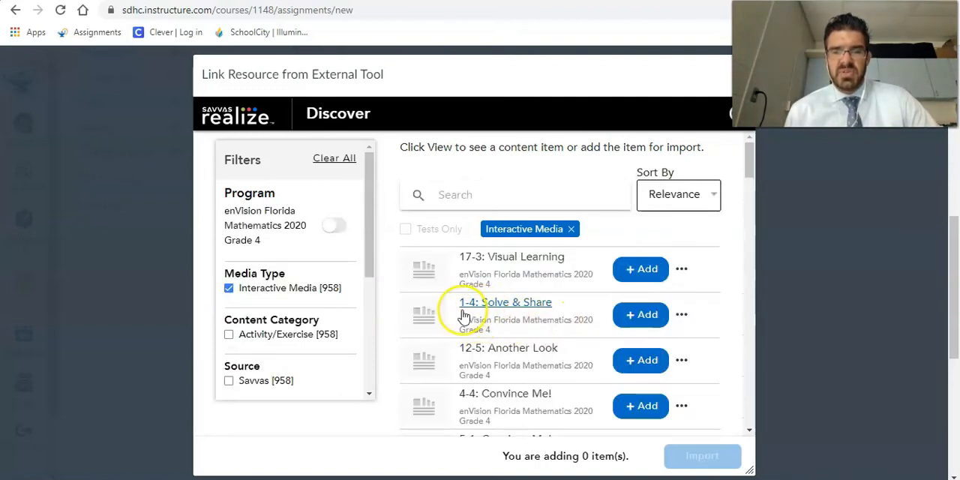
mouse_move(501, 314)
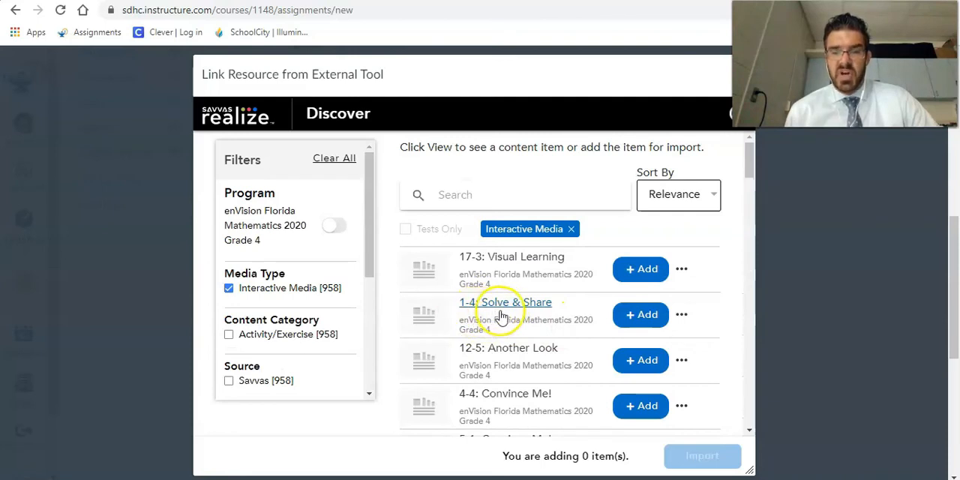
left_click(639, 314)
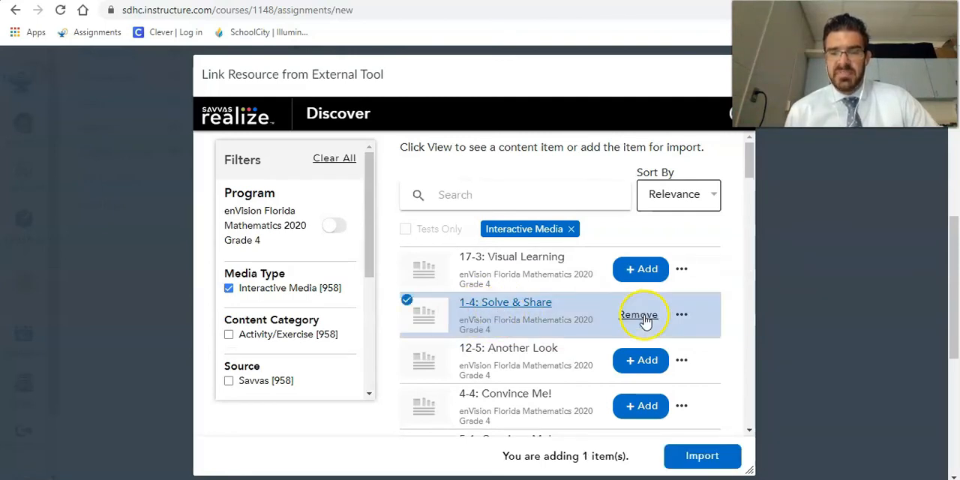
mouse_move(702, 456)
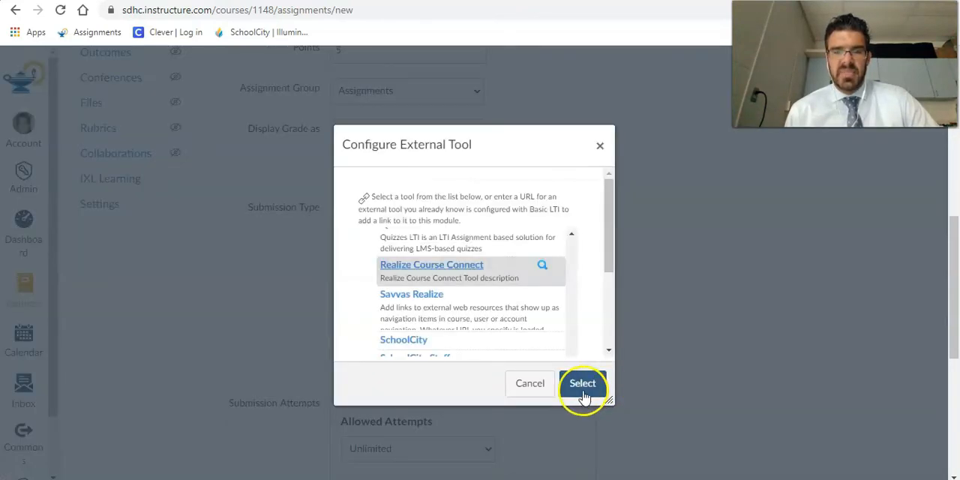
Confirm the selected Savvas tool link and open the due date calendar.
left_click(583, 384)
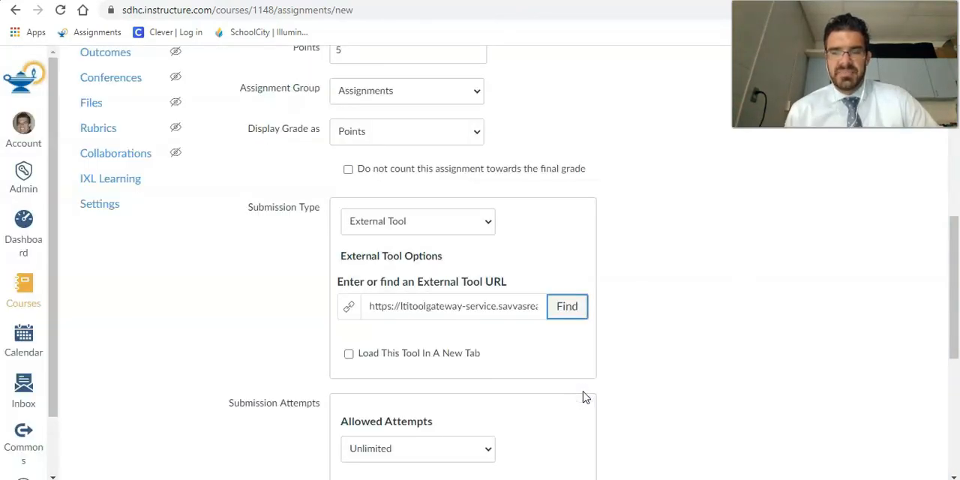
scroll("down", 3)
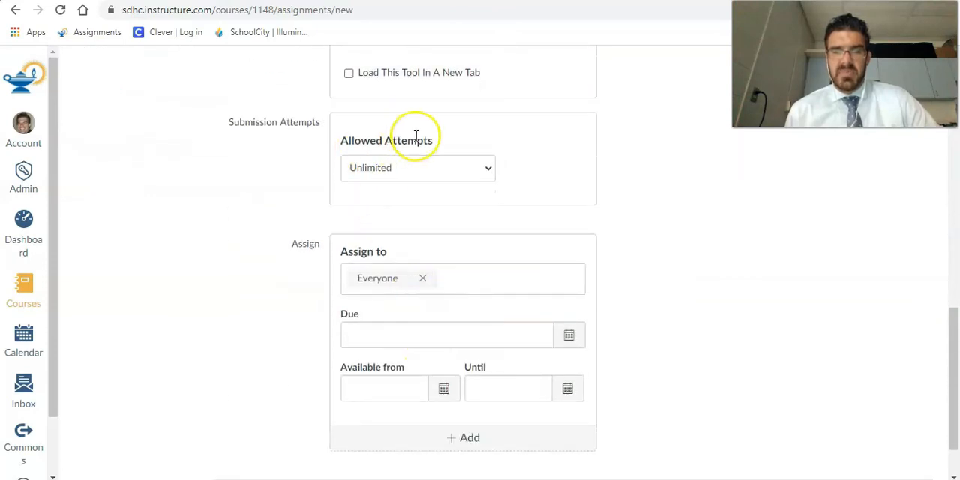
mouse_move(368, 176)
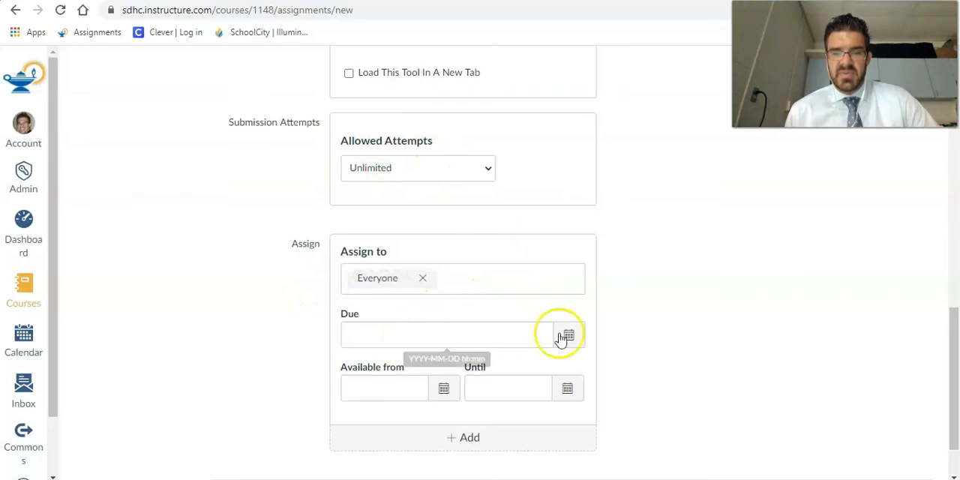
left_click(568, 334)
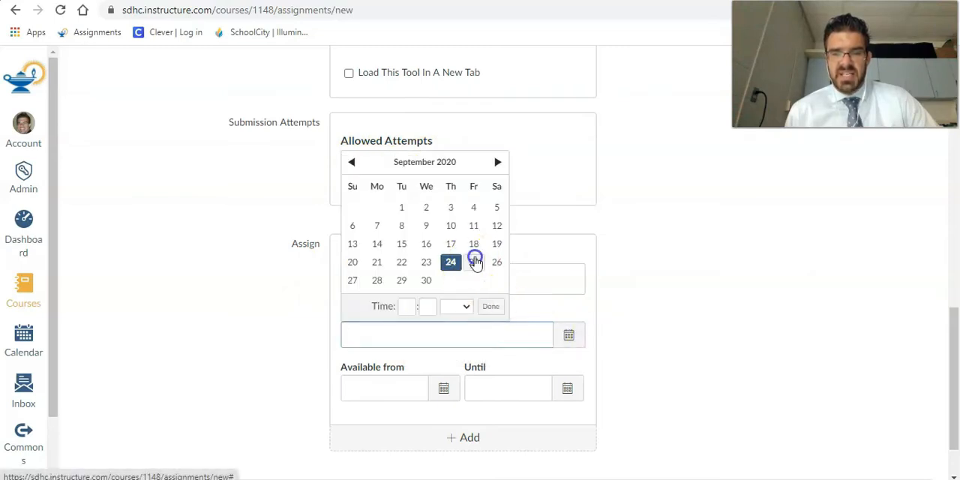
Set the due date to September 25 and save the assignment.
left_click(473, 262)
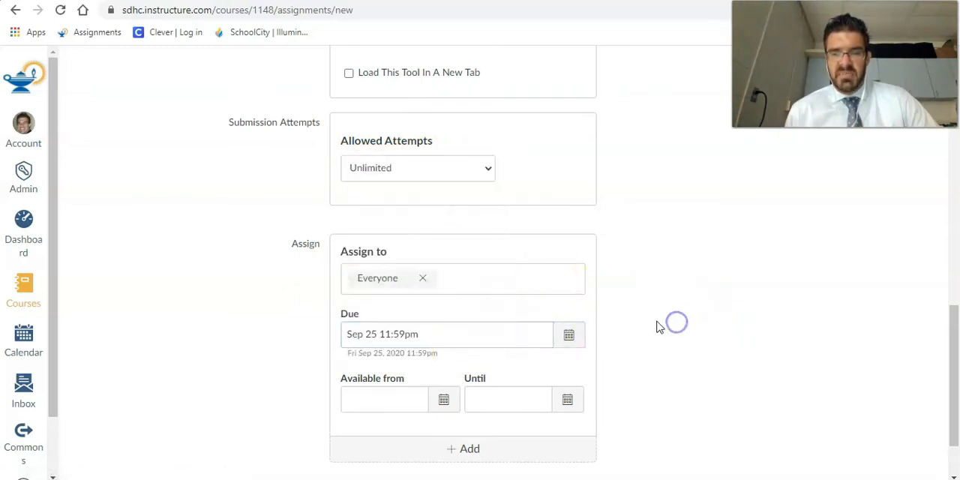
scroll("down", 3)
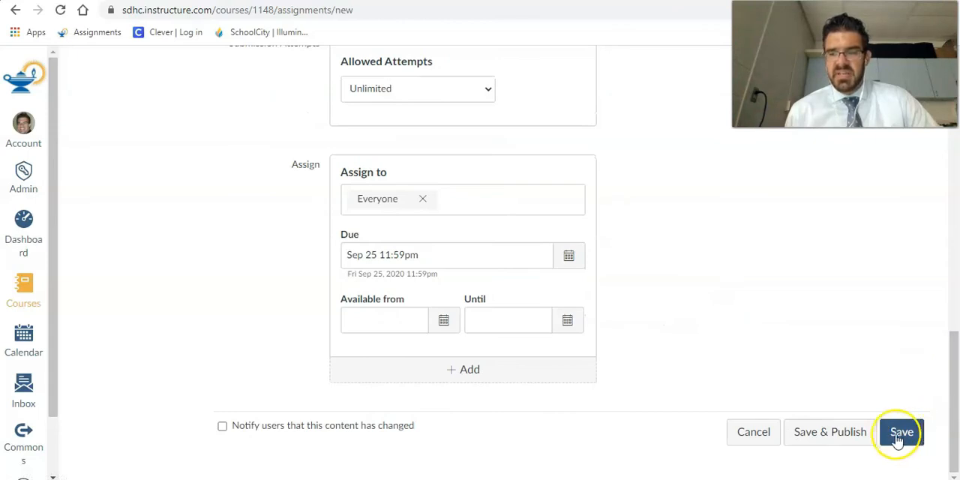
left_click(900, 431)
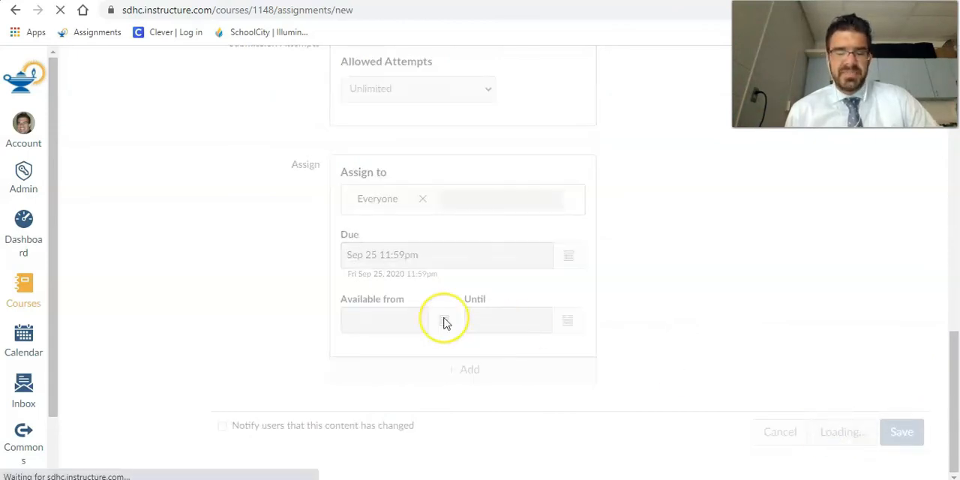
left_click(902, 431)
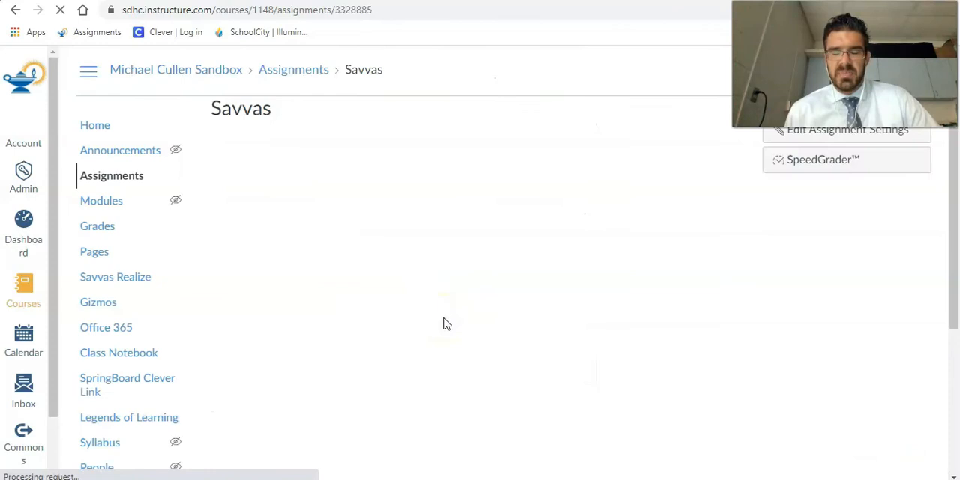
mouse_move(660, 364)
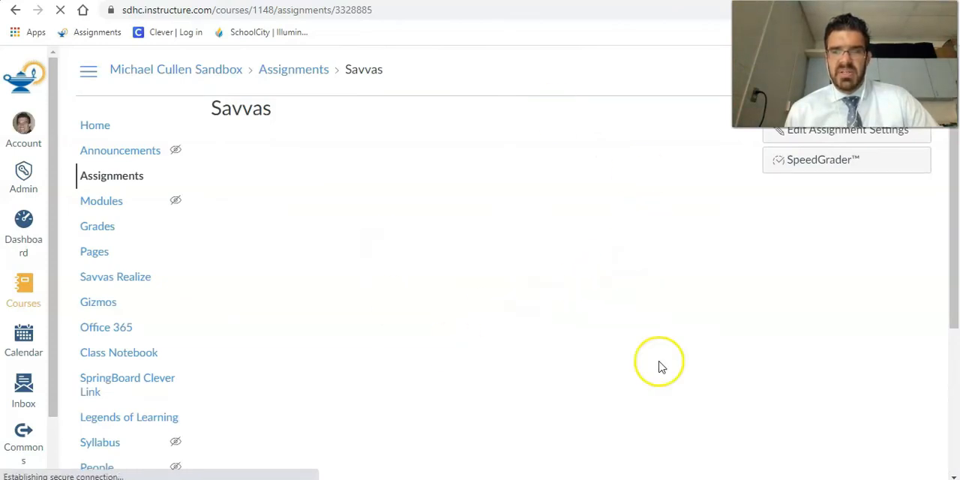
mouse_move(635, 261)
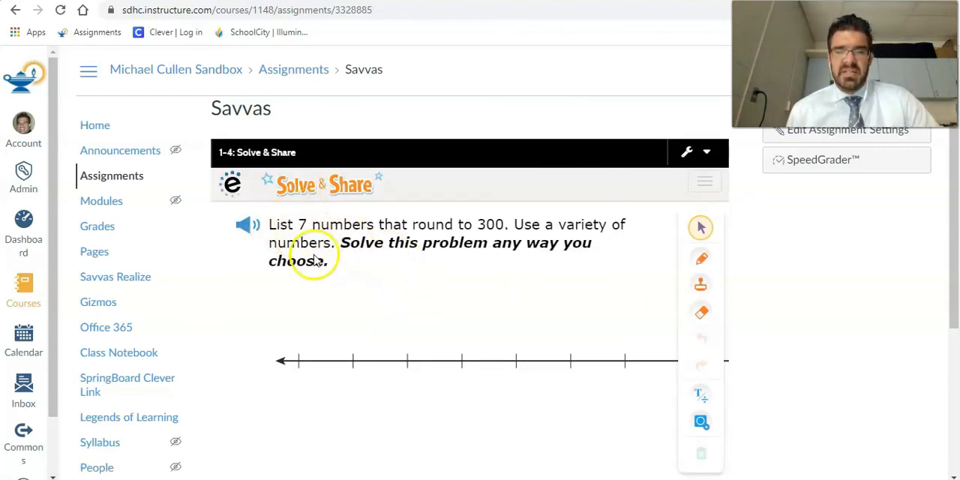
mouse_move(701, 227)
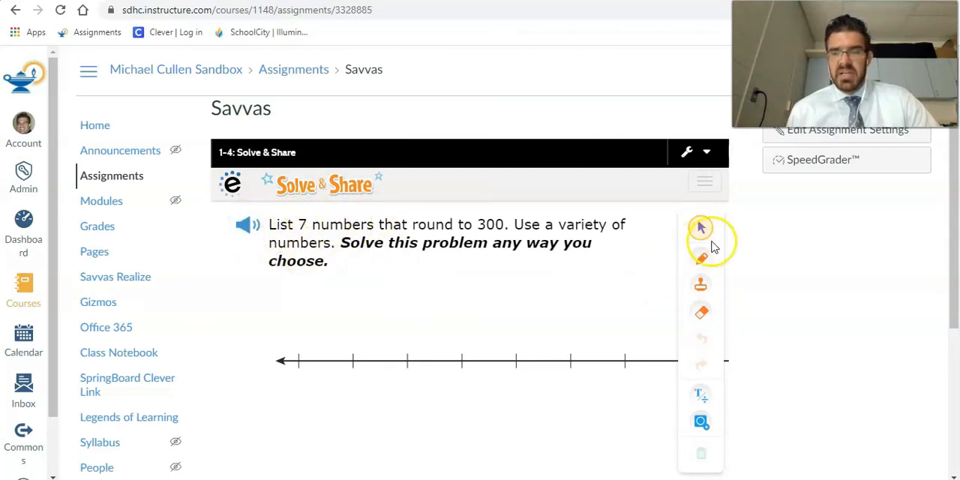
Switch the Solve & Share activity to the pencil tool for freehand drawing.
left_click(700, 259)
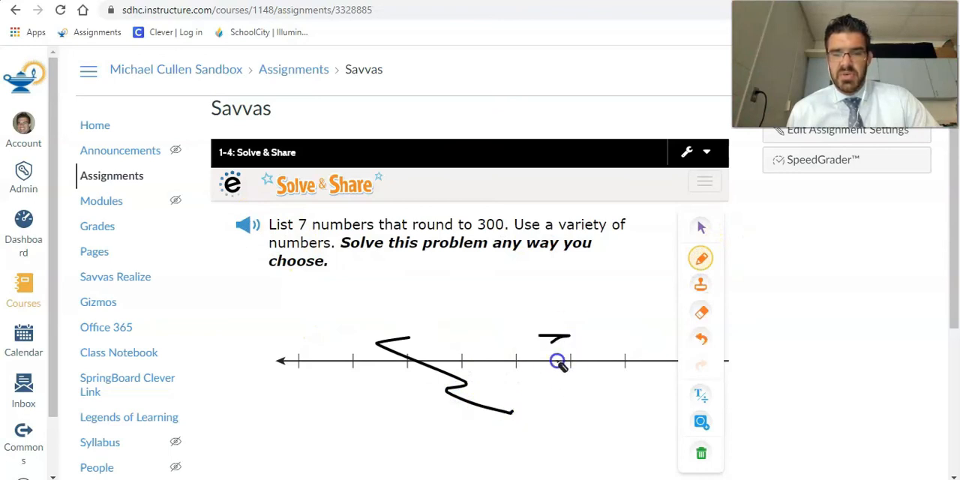
scroll("down", 3)
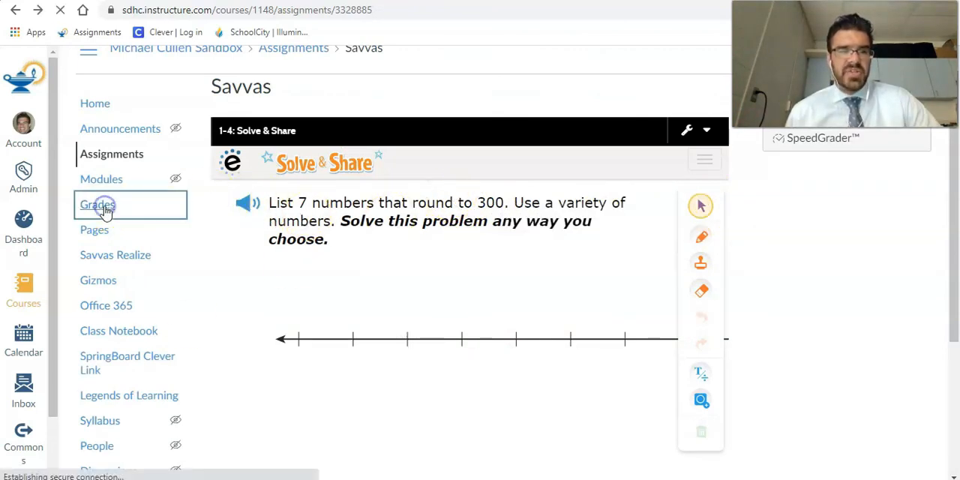
Open Grades to view the Savvas column worth 5 points.
left_click(97, 204)
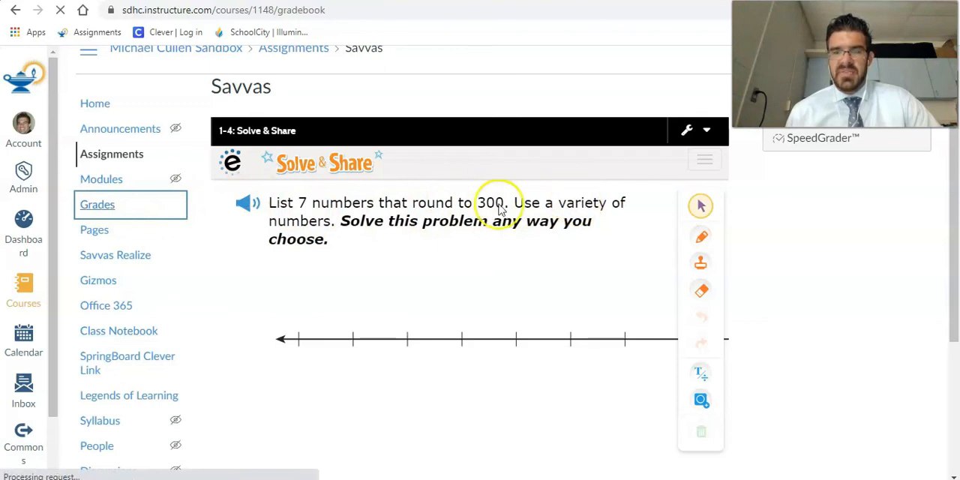
left_click(97, 204)
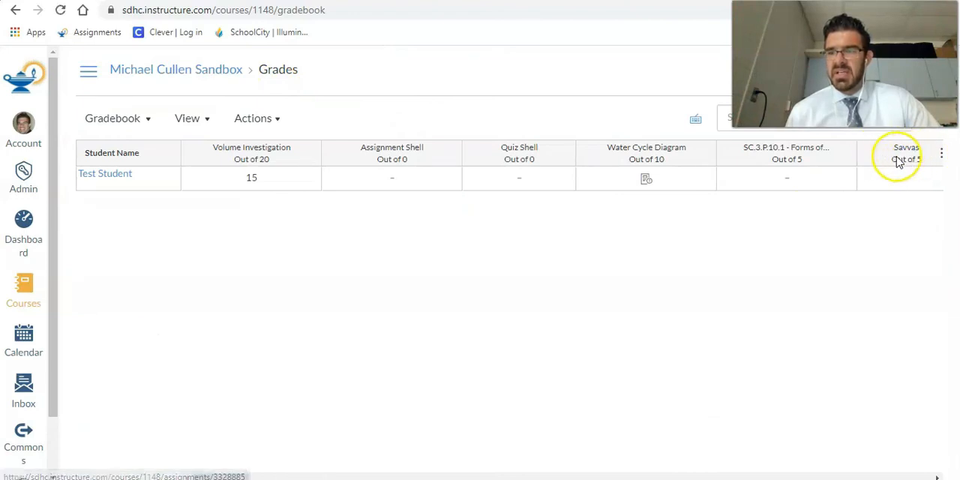
mouse_move(906, 157)
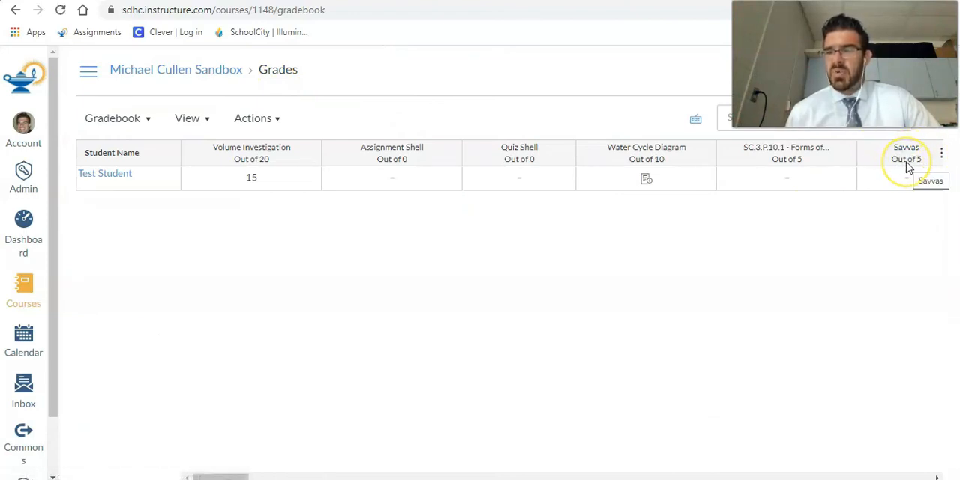
mouse_move(201, 313)
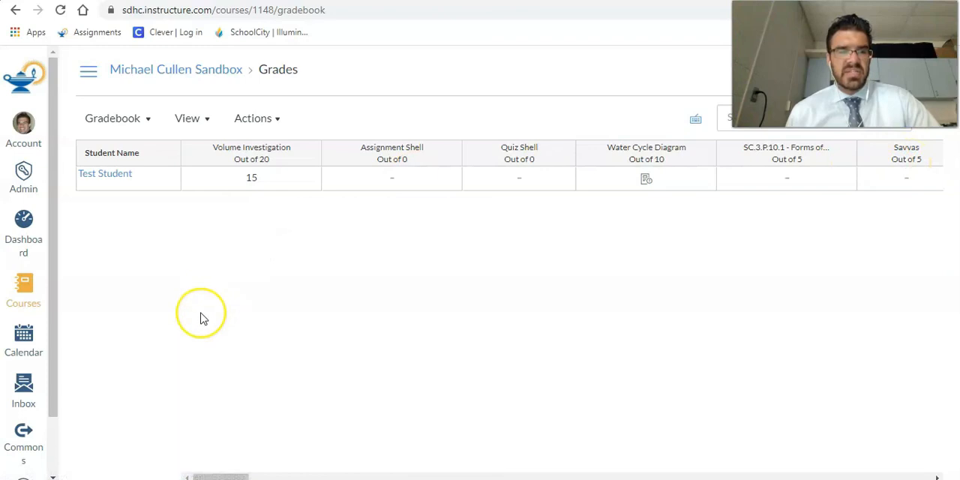